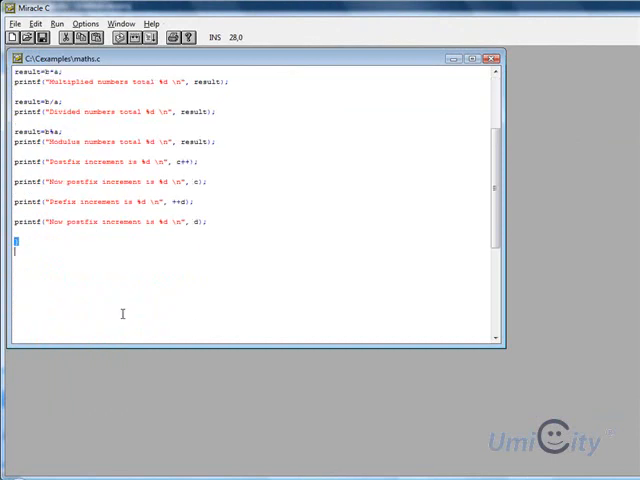
Select and delete all the existing arithmetic code in maths.c, leaving it empty.
key(ctrl+a)
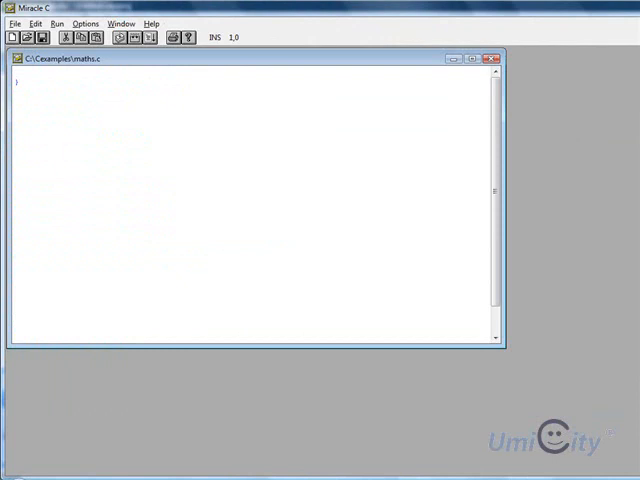
Write #include <stdio.h> and a main() function with its opening brace.
text(#in)
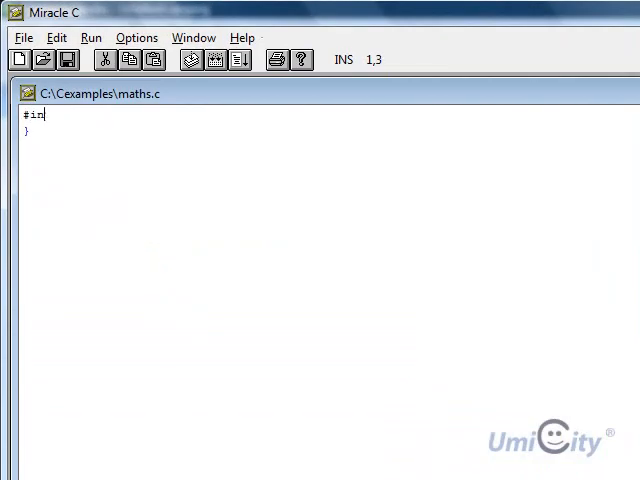
text(clude <s)
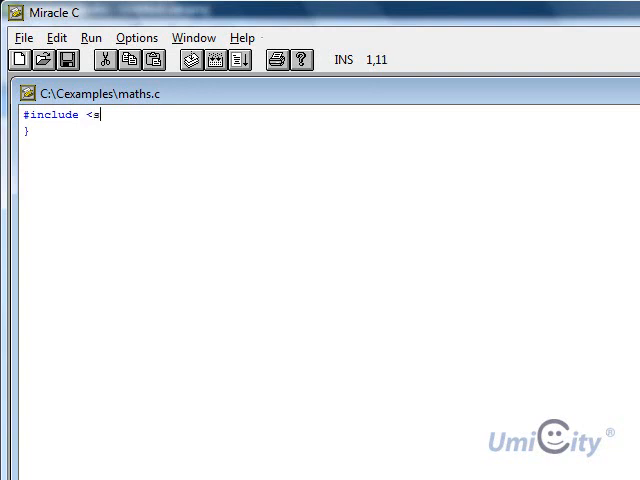
text(tdio.h>)
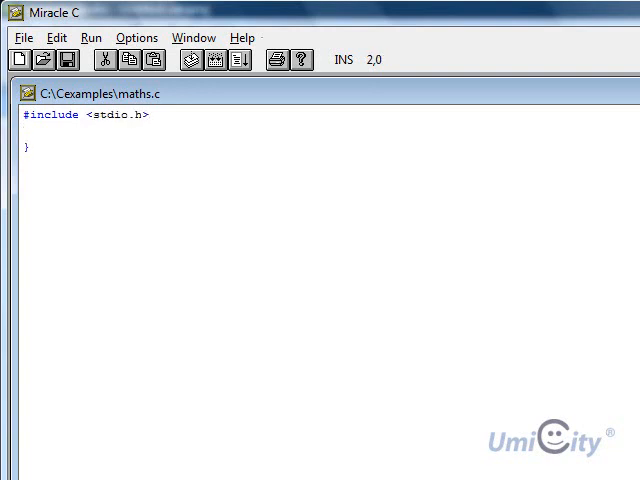
text(main)
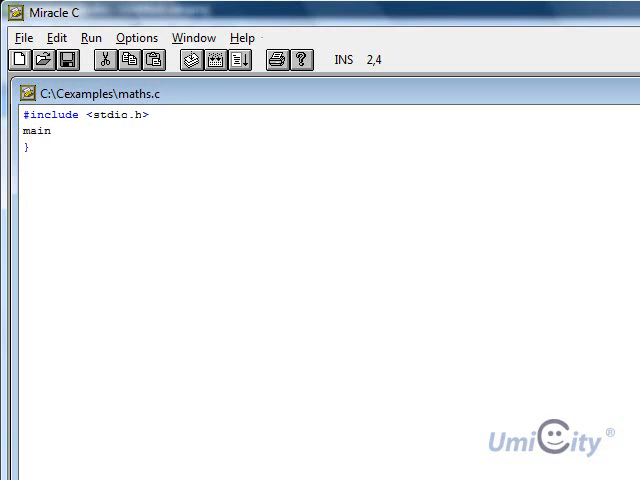
text((()
text({)
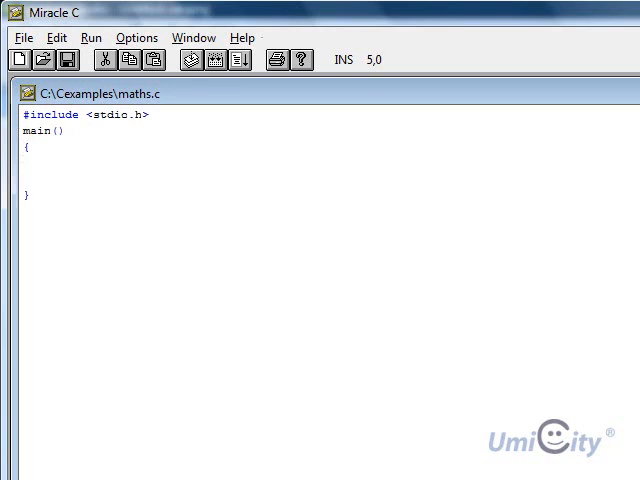
Declare the integers with int a=1, b=0; inside main.
text(int)
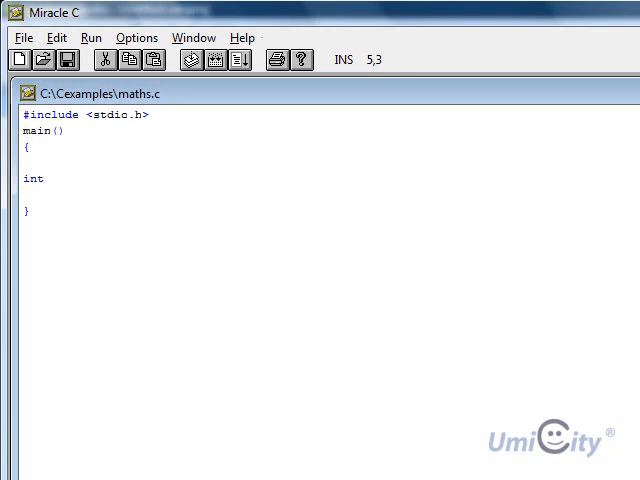
text(a=)
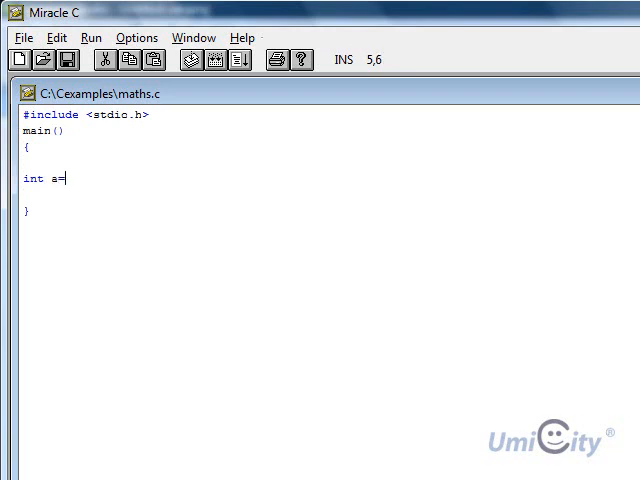
text(1)
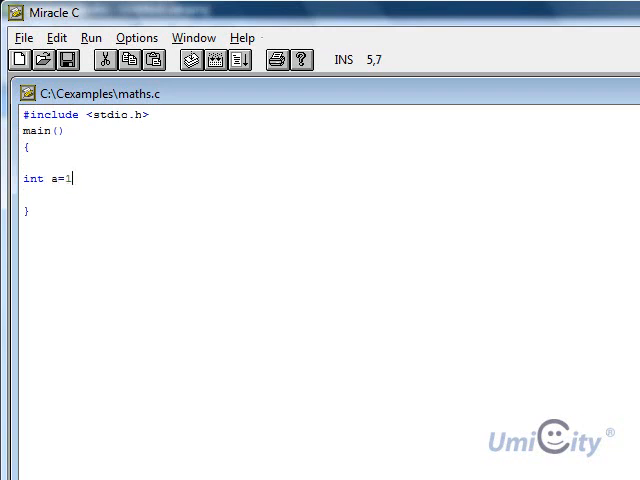
text(, b=)
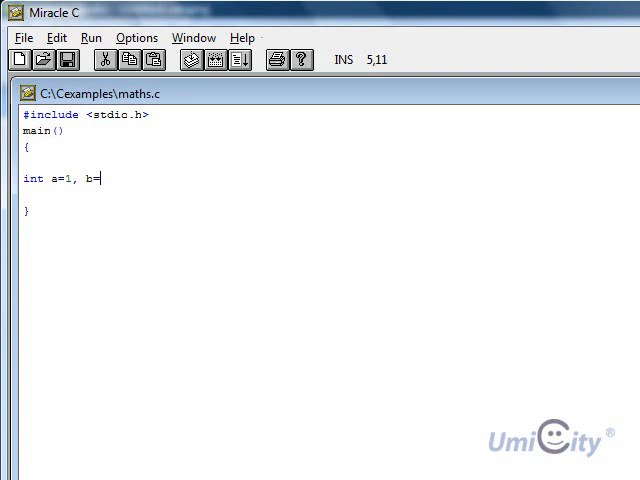
text(0;)
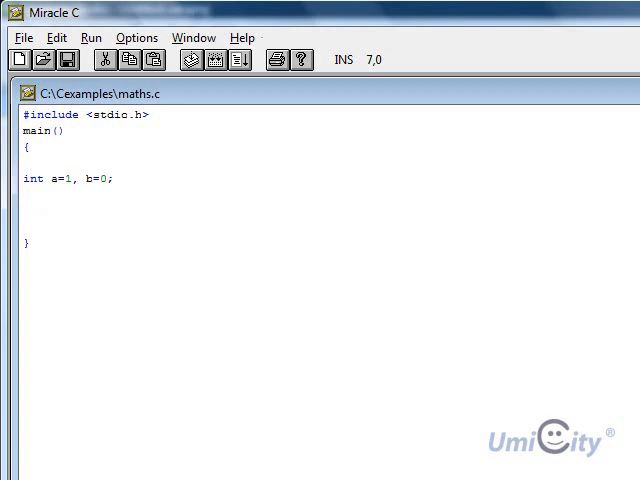
Write printf("AND examples:\n"); and the a && a = %d (true) line.
text(printf("%)
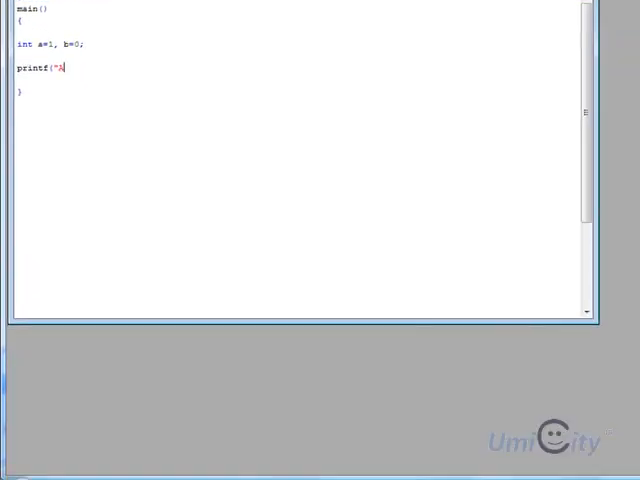
text(ND exam)
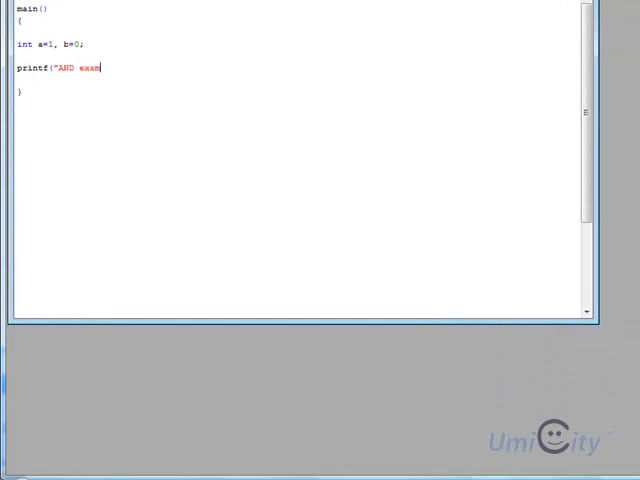
text(ples:)
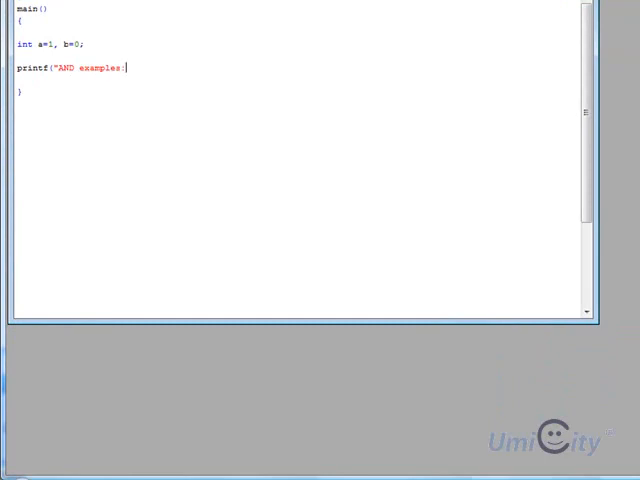
text(\n");)
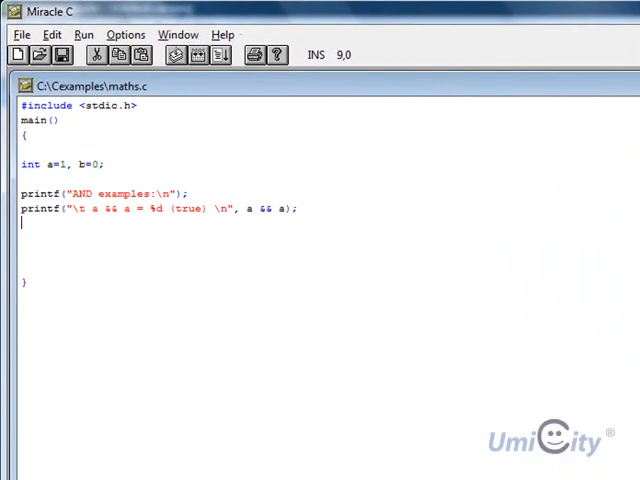
Write printf("\t a && b = %d (false) \n", a && b); as the next AND example.
text(prin)
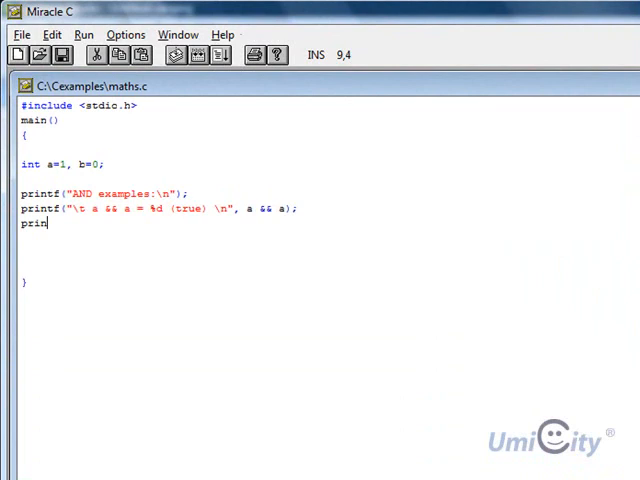
text(tf)
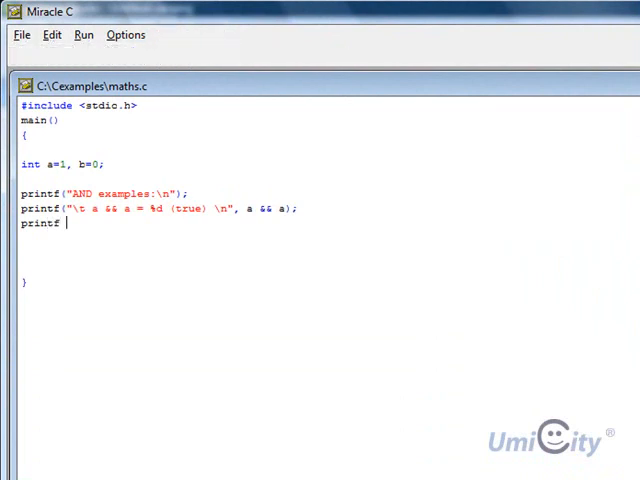
text(printf("\t a && b = %d (false) \n", a && b);)
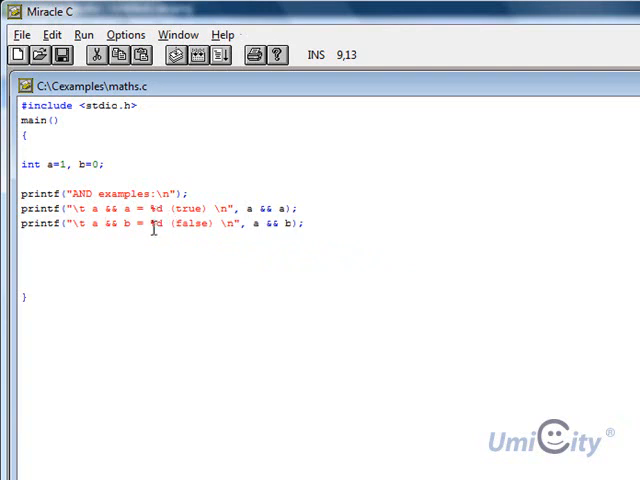
double_click(152, 224)
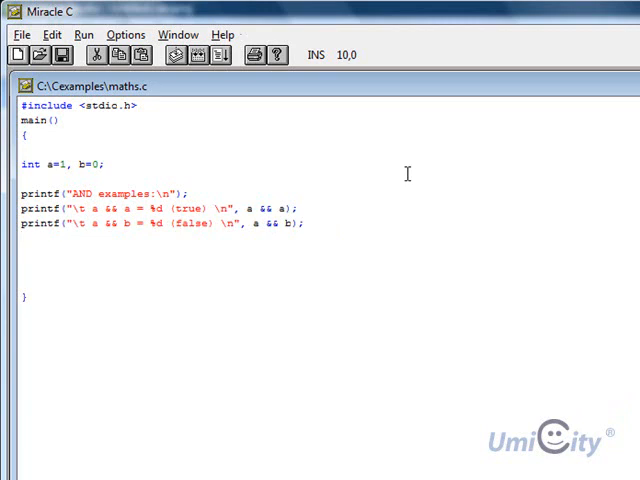
On a new line write printf("\t b && b = %d (false) \n", b && b);.
click(16, 240)
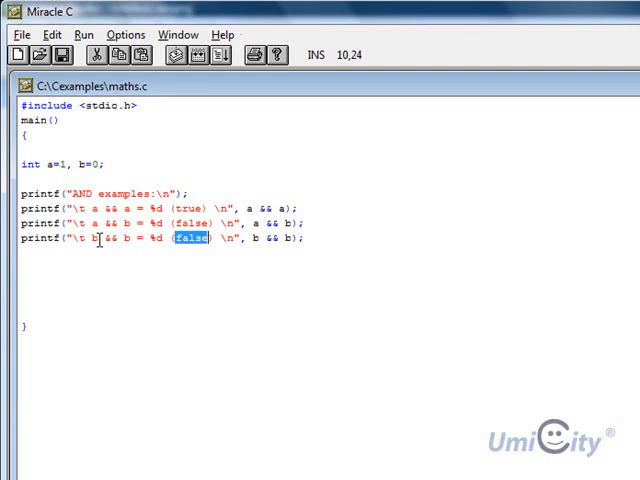
mouse_move(118, 238)
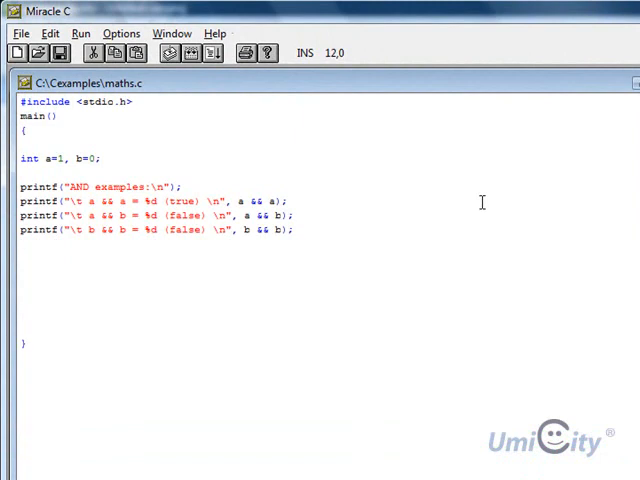
Write the OR examples heading and printf lines for a || a (true), a || b (true), b || b (false).
text(printf)
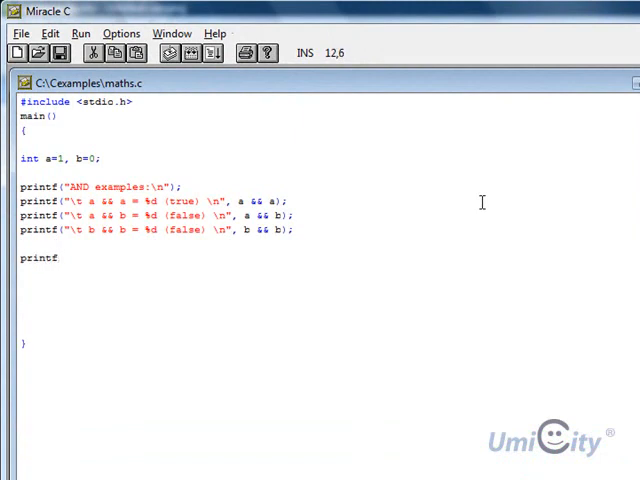
text(()
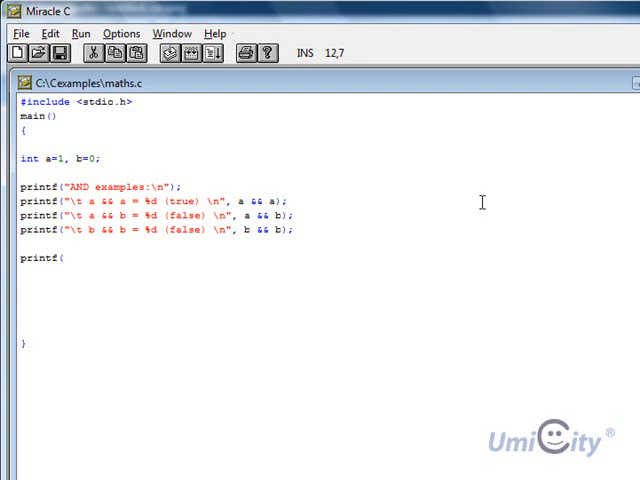
text("o)
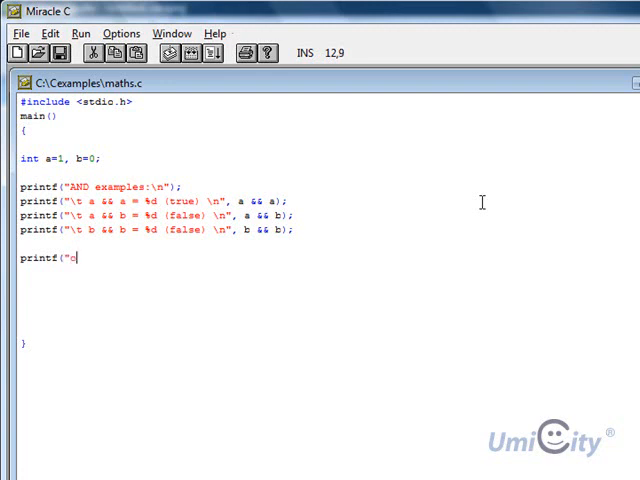
text(R)
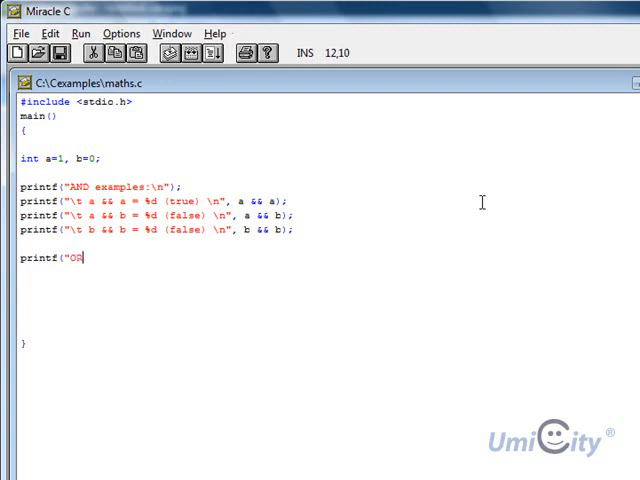
text(examples)
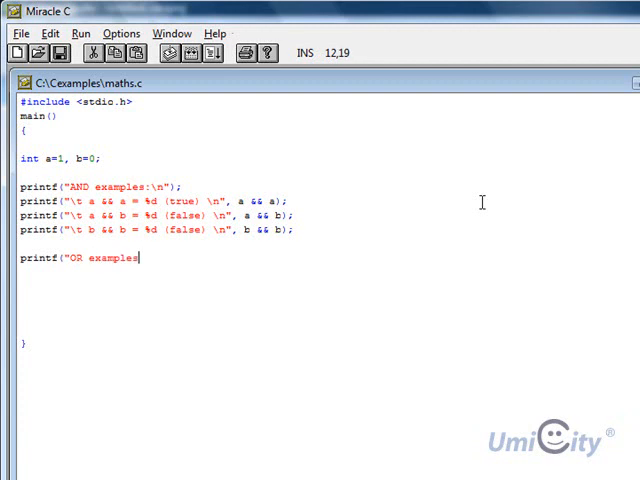
text(: \n)
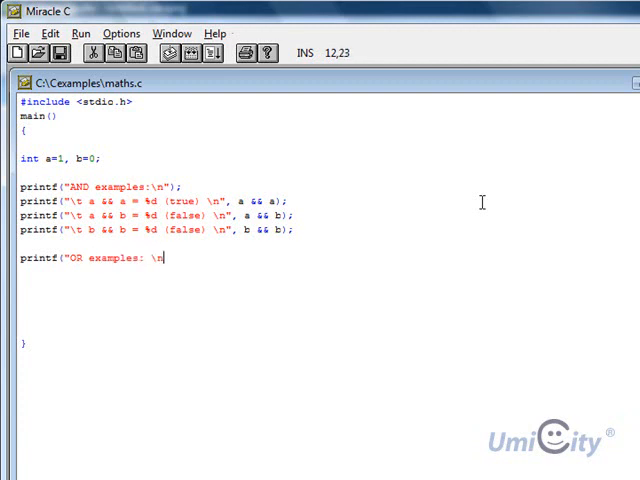
text(")
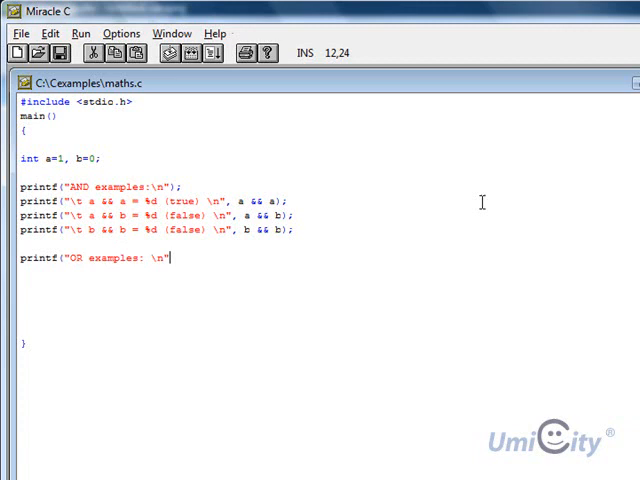
text();)
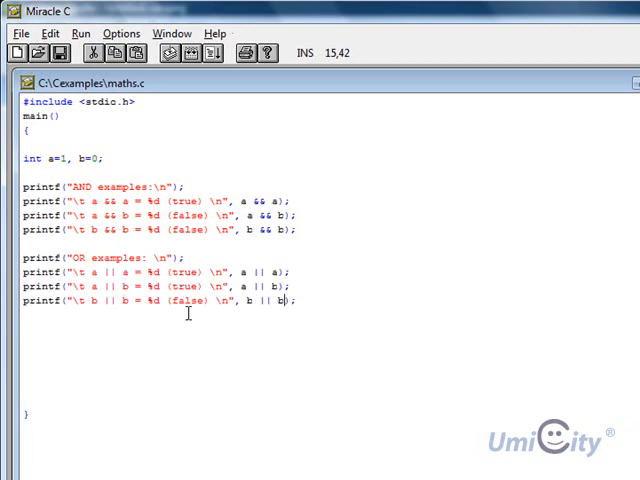
mouse_move(60, 276)
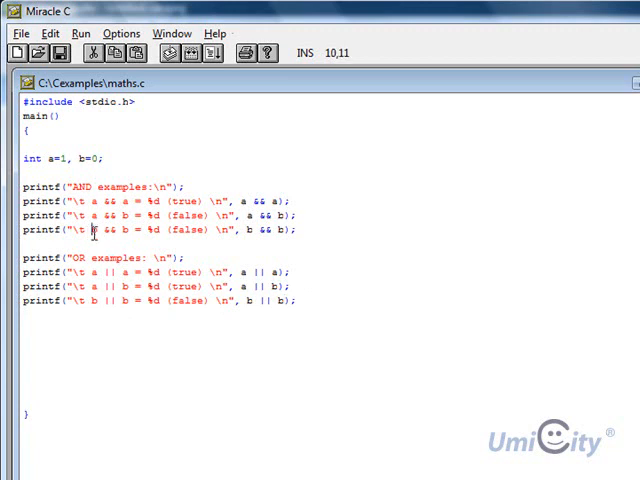
drag(88, 228, 200, 228)
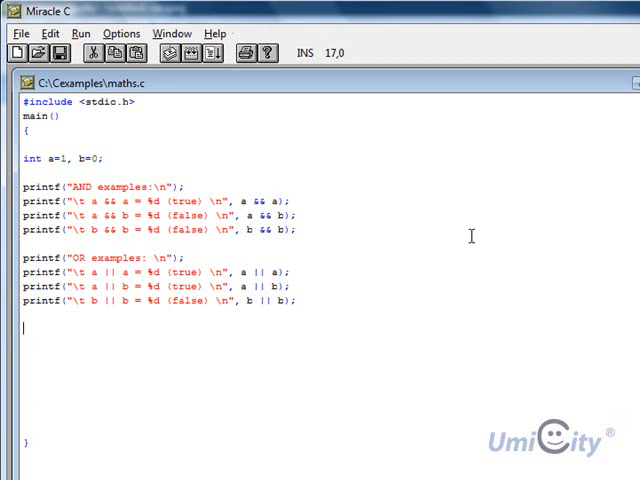
Write the NOT examples heading and printf lines showing a with !a and b with !b.
text(printf)
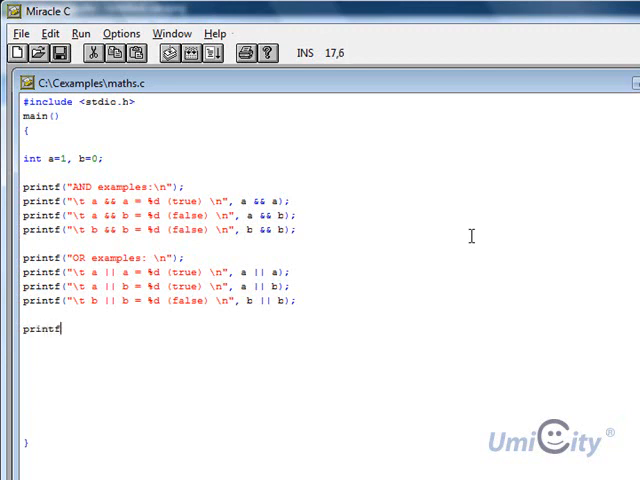
text((NO)
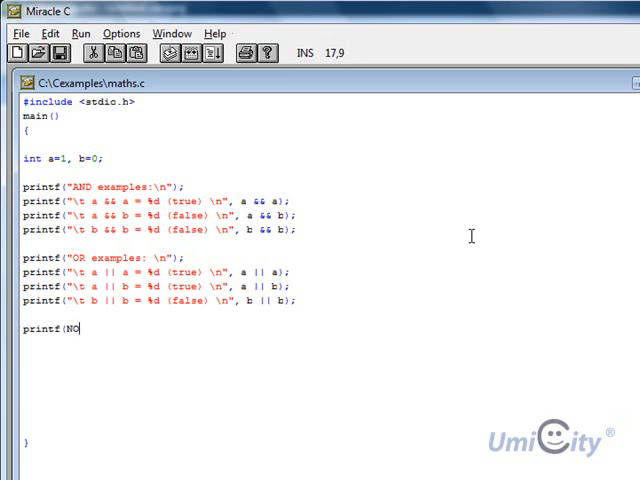
text(T)
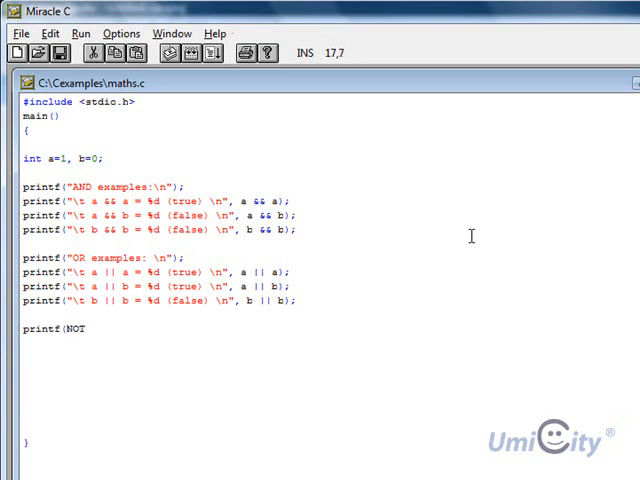
text(")
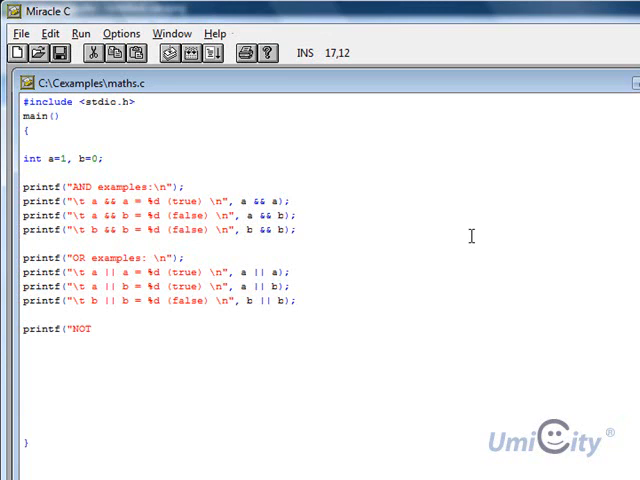
text(examples:)
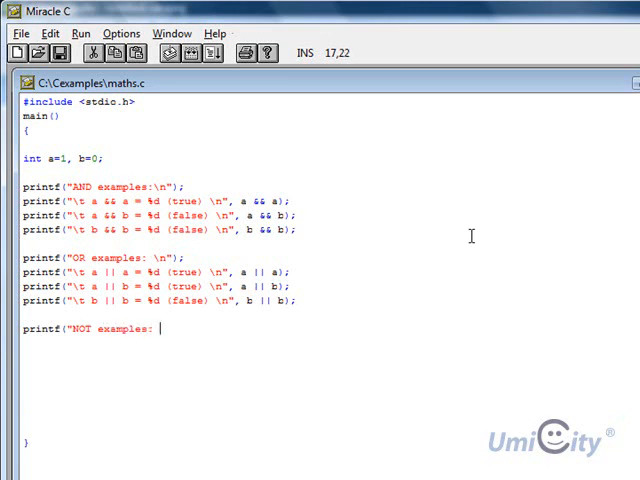
text(\n")
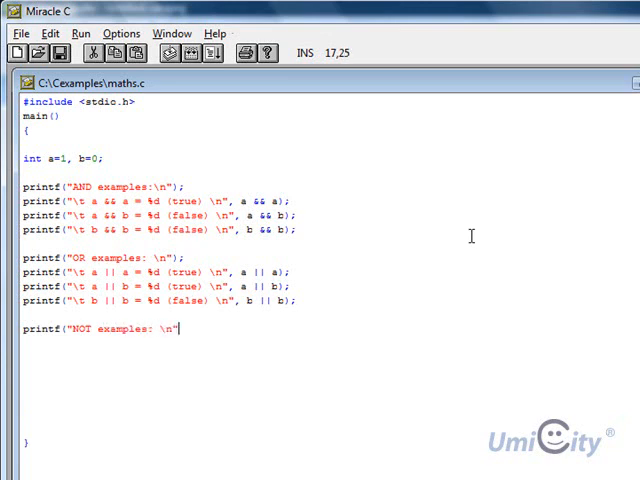
text();)
text(printf("\t b= %d !b=%d \n", b,!b);)
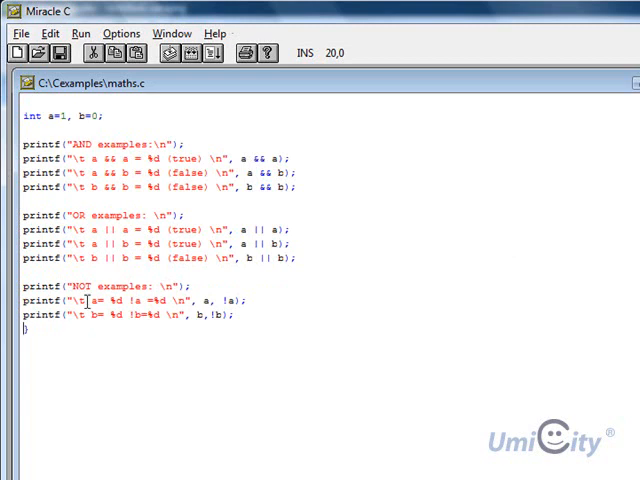
click(92, 300)
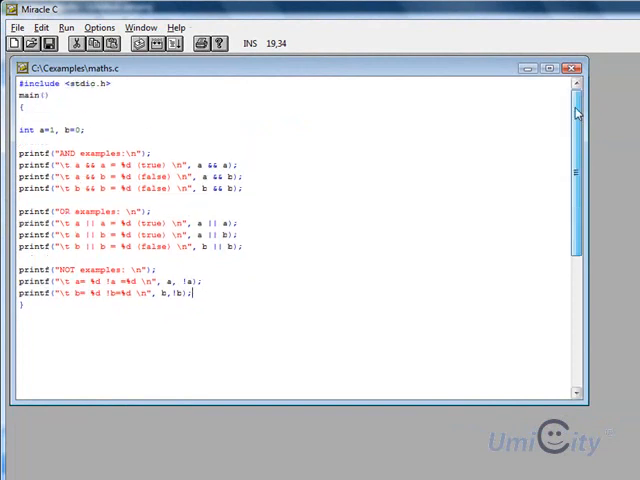
Save the program as compare.c in the Cexamples folder via Save As.
click(40, 28)
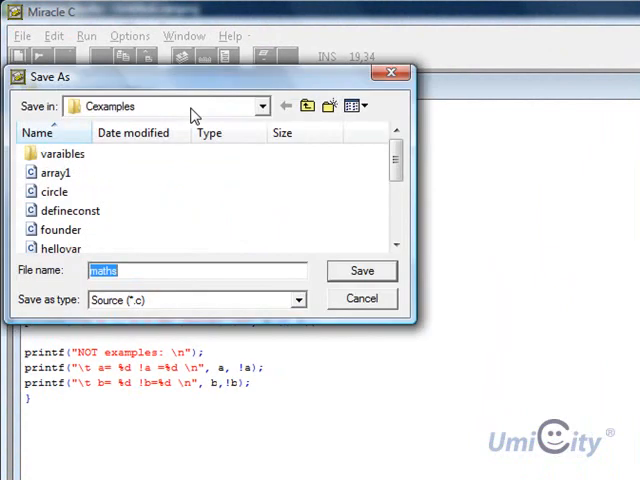
text(compar)
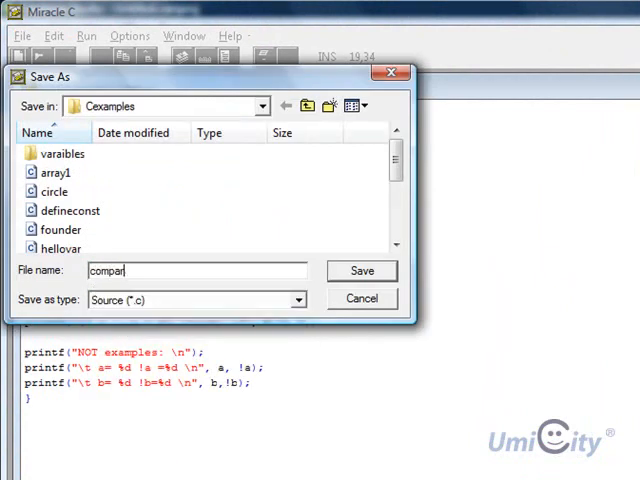
text(e)
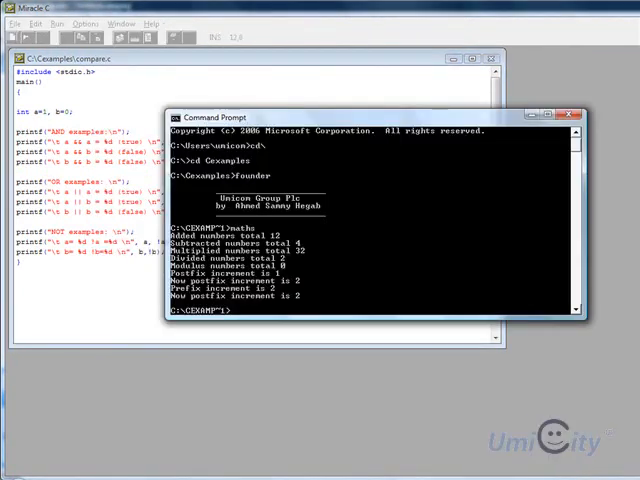
Run compare in Command Prompt to print the AND, OR and NOT results.
text(compare)
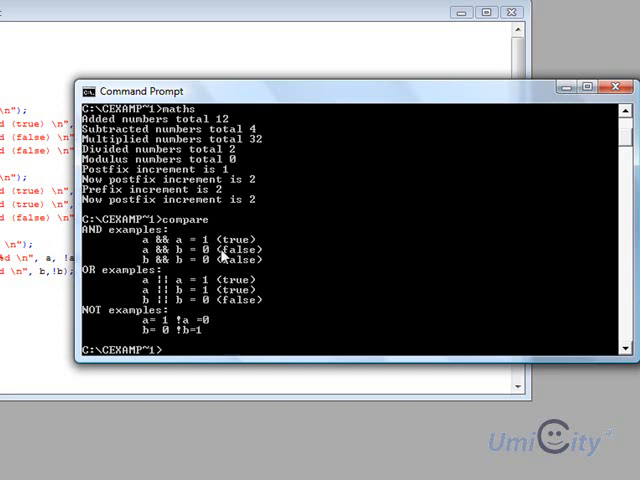
mouse_move(188, 256)
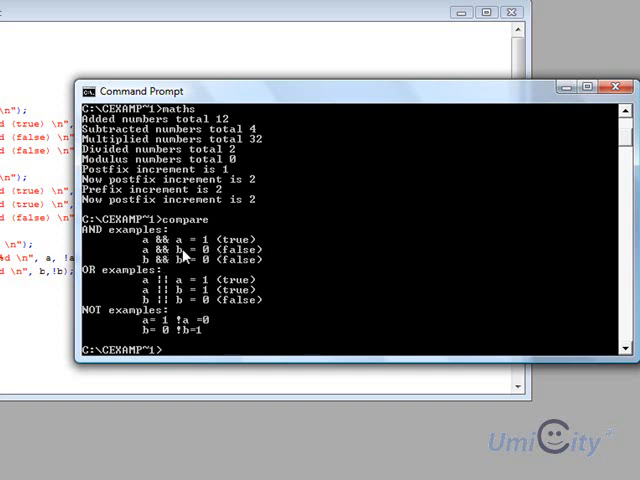
mouse_move(210, 266)
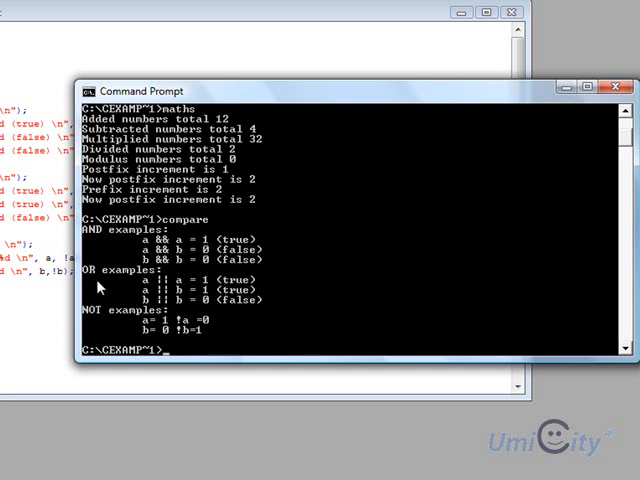
mouse_move(144, 288)
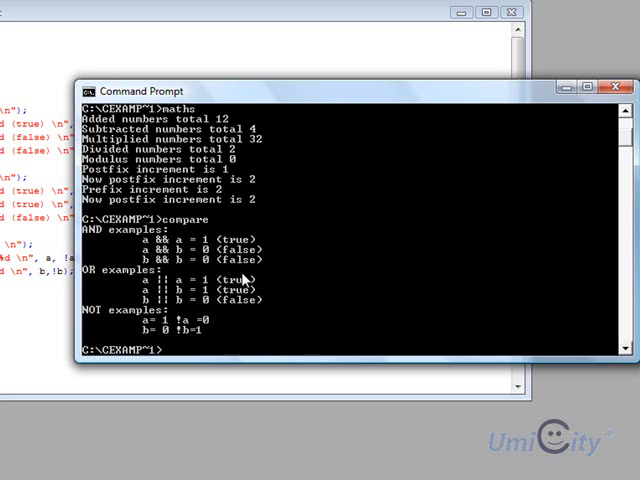
mouse_move(148, 292)
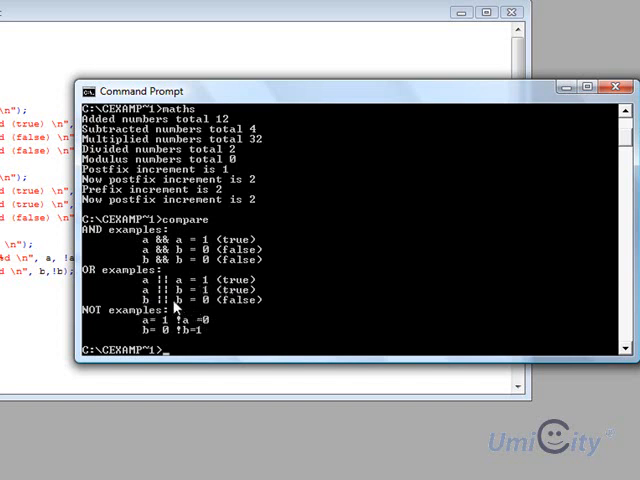
mouse_move(252, 304)
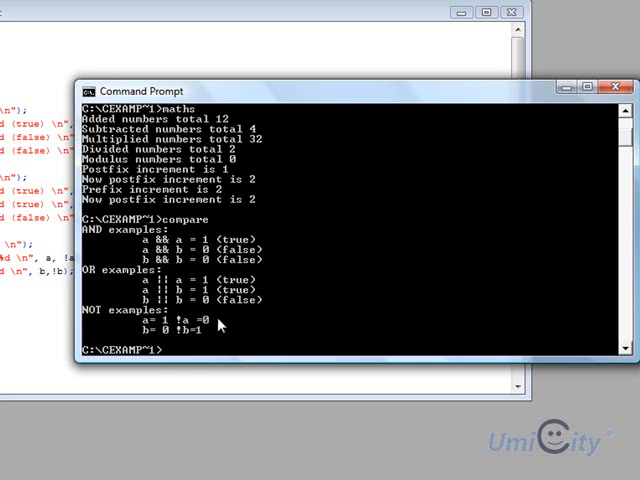
mouse_move(218, 324)
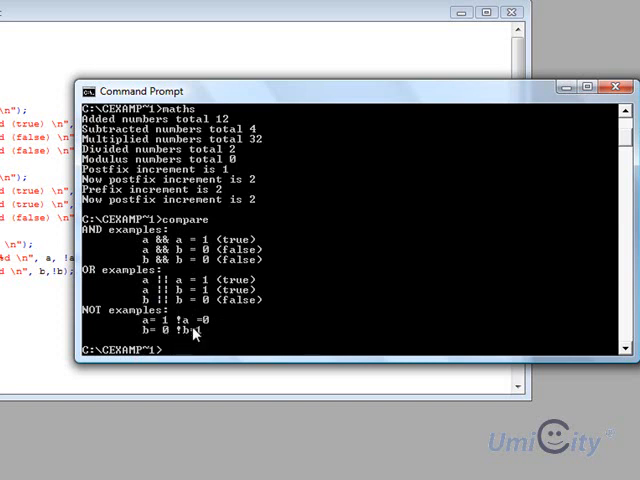
mouse_move(256, 340)
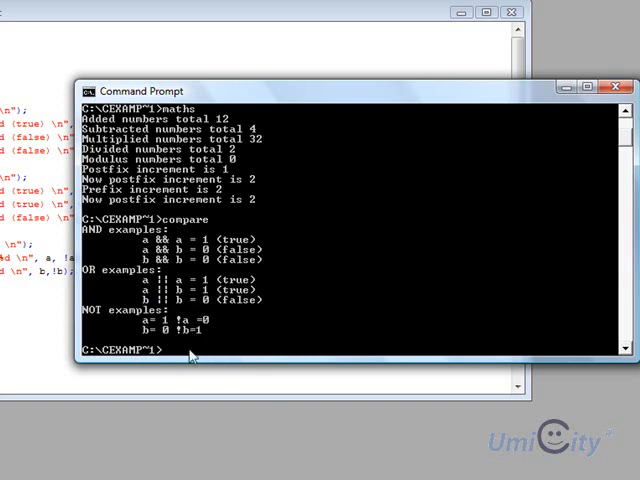
mouse_move(208, 338)
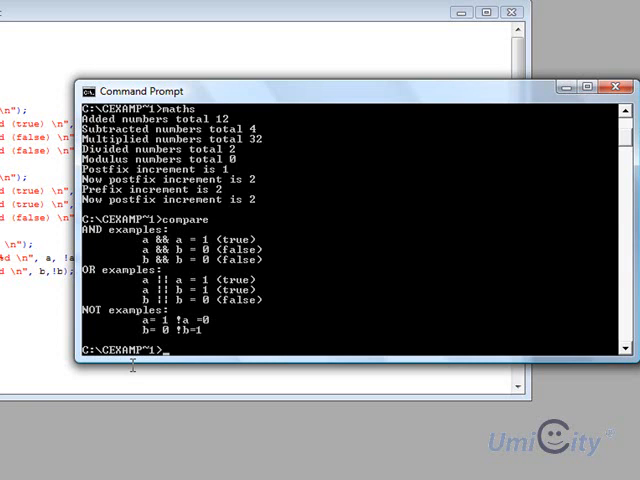
mouse_move(90, 342)
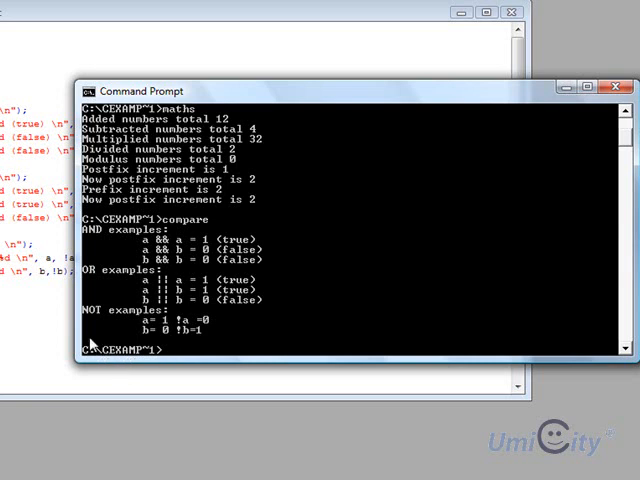